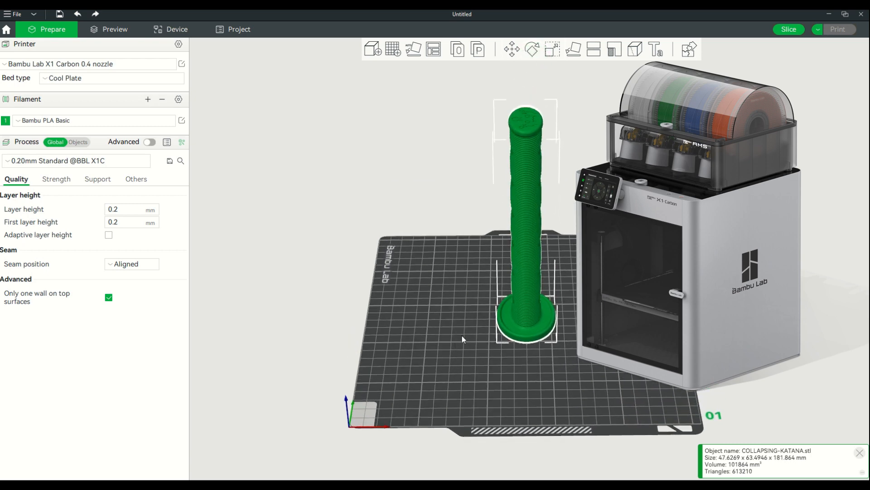
Step: Choose Generic PLA as the filament for the katana print in place of Bambu PLA Basic
click(91, 121)
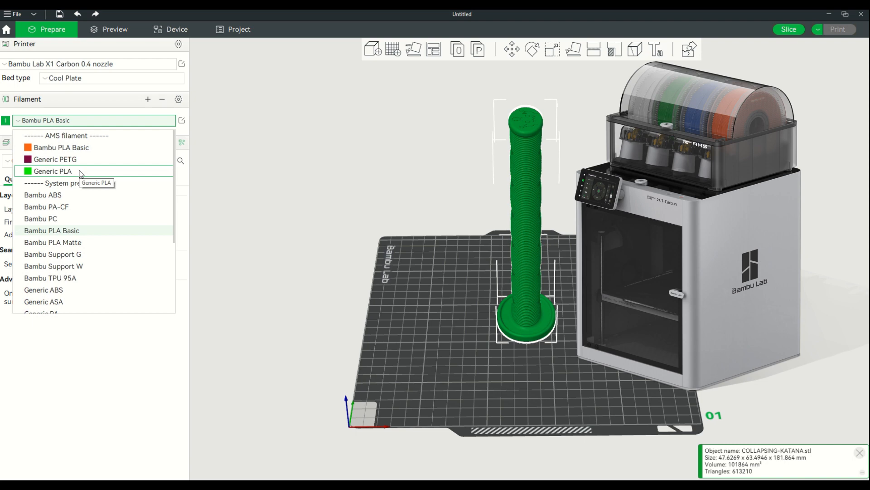
click(53, 171)
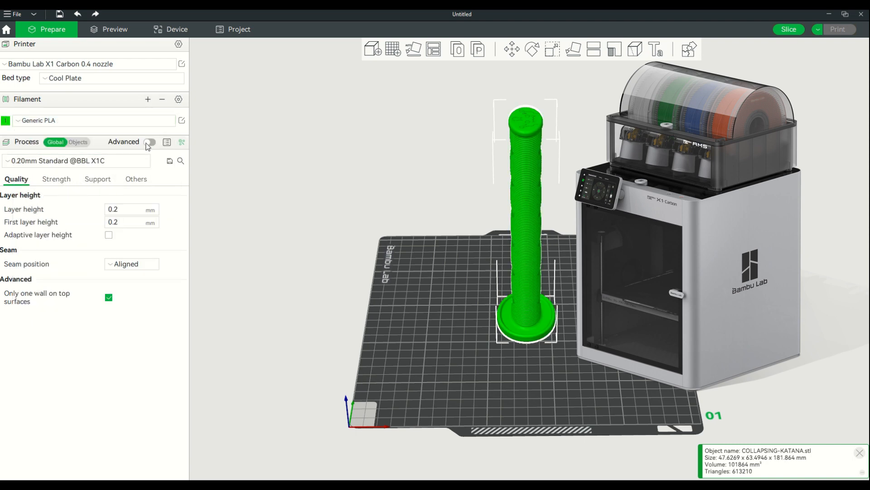
Step: In the advanced Speed settings, set outer wall to 100 mm/s and inner wall to 150 mm/s
click(150, 142)
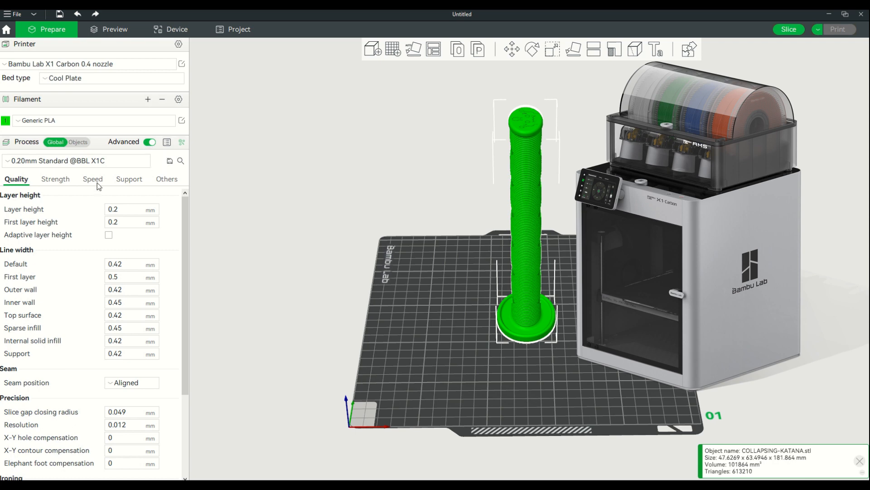
click(93, 178)
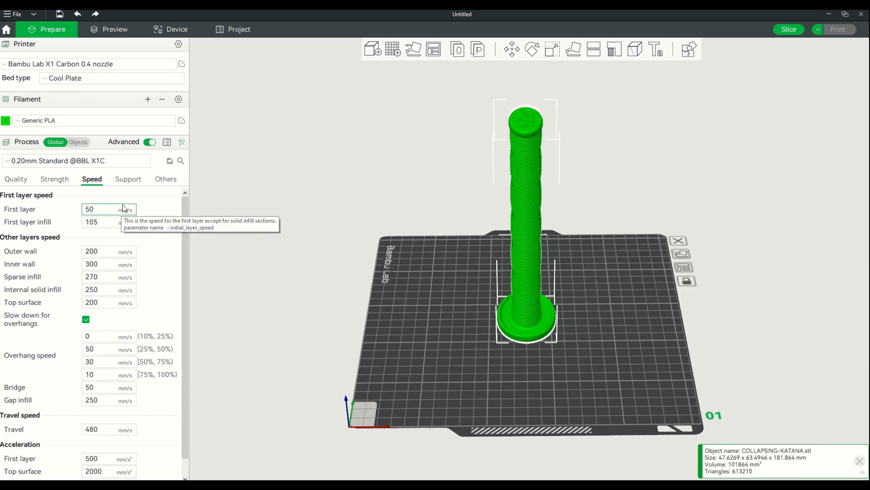
click(108, 264)
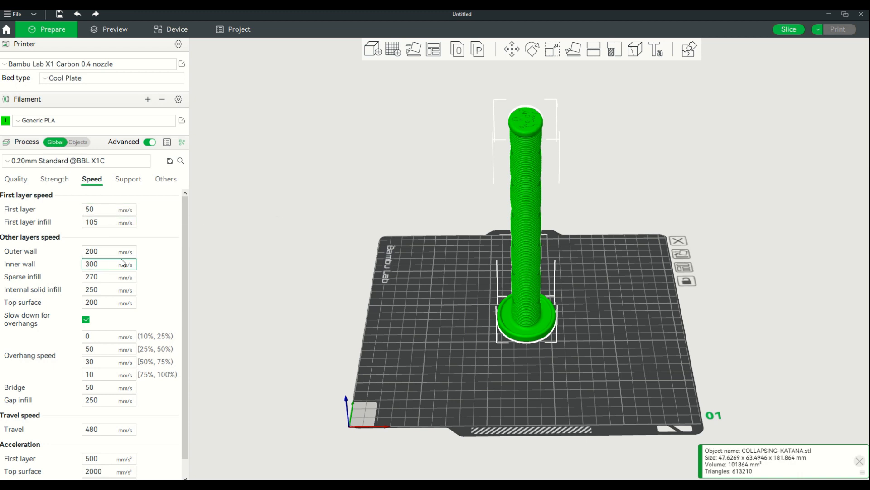
mouse_move(109, 250)
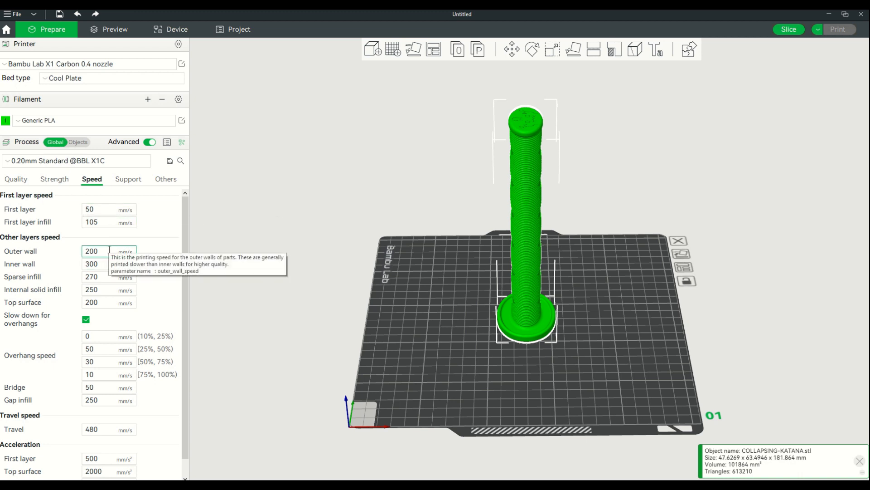
text(100)
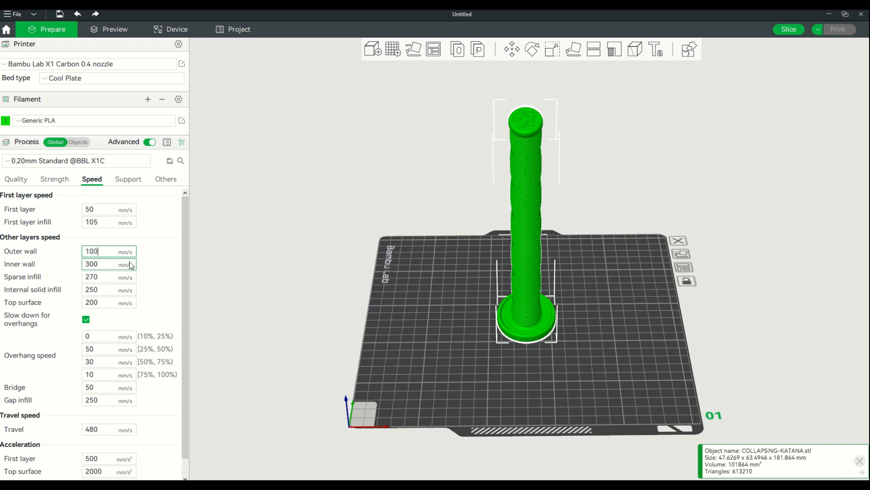
click(101, 264)
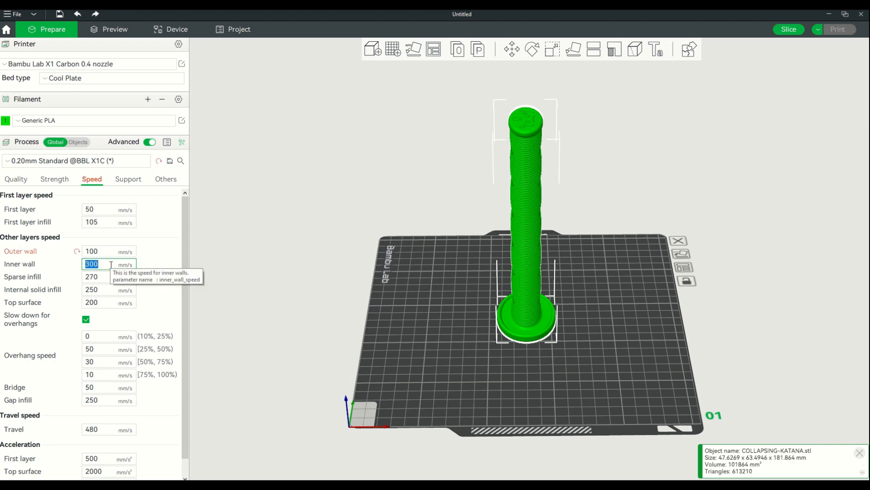
text(200)
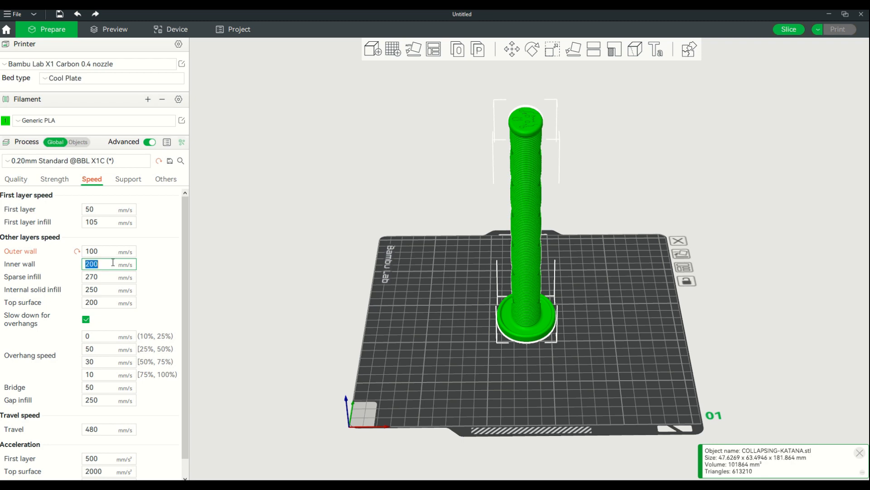
text(150)
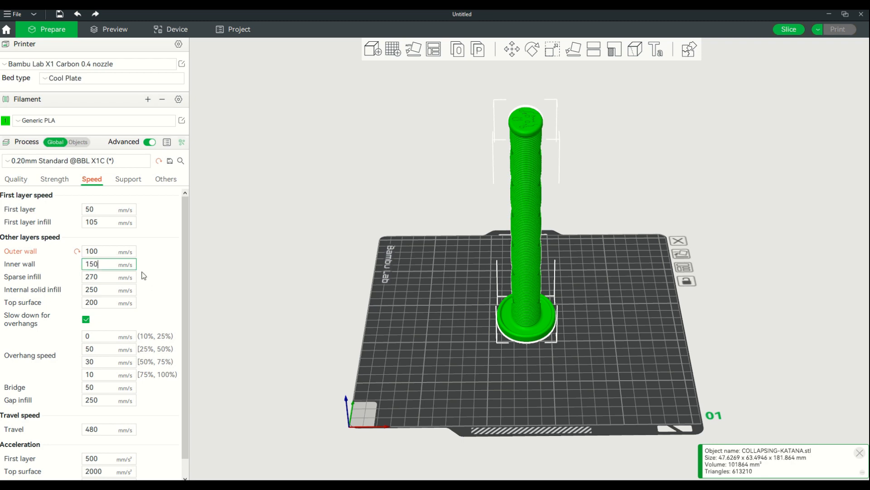
mouse_move(67, 313)
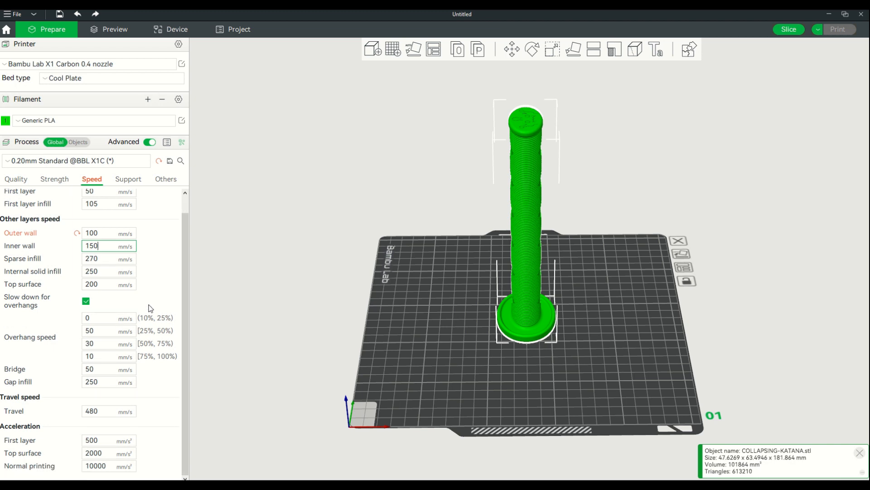
mouse_move(157, 388)
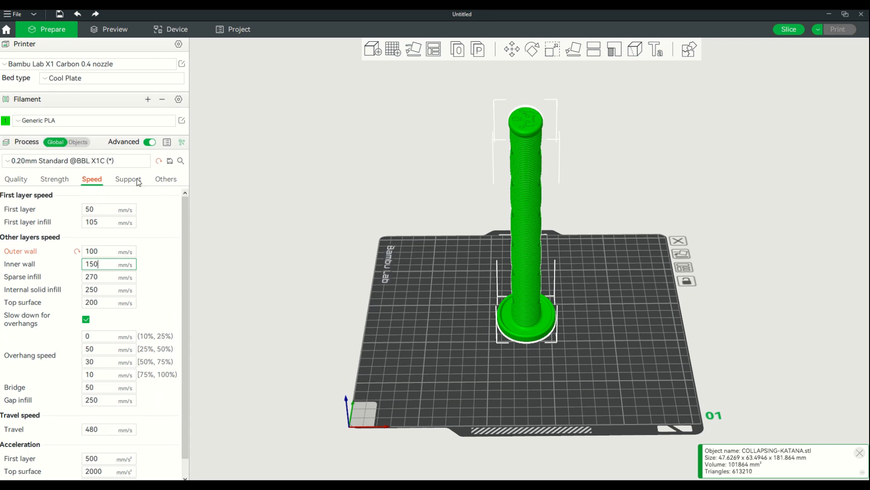
Step: View the X1 touchscreen home page with the print running at 15%, about 1h25m left
click(128, 179)
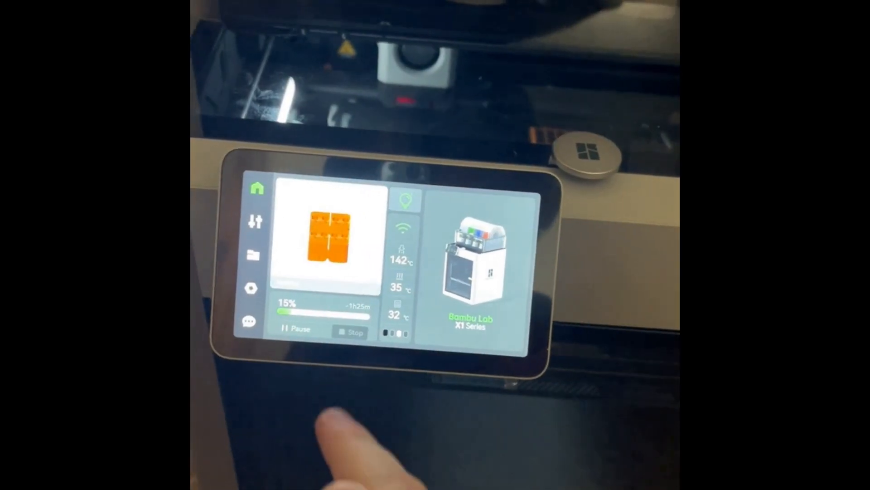
click(349, 332)
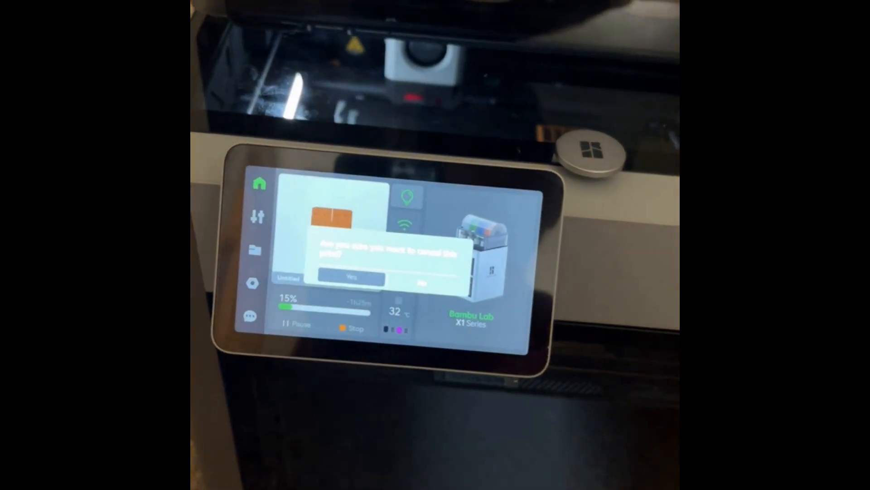
click(352, 277)
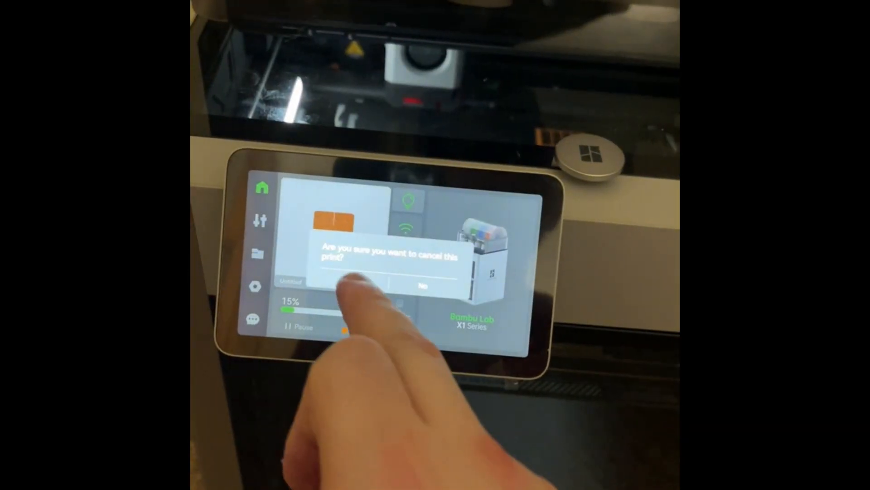
click(422, 285)
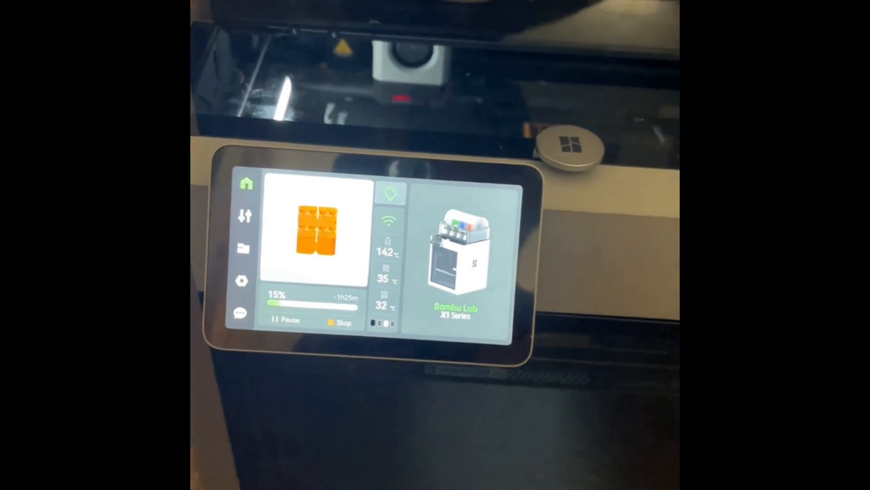